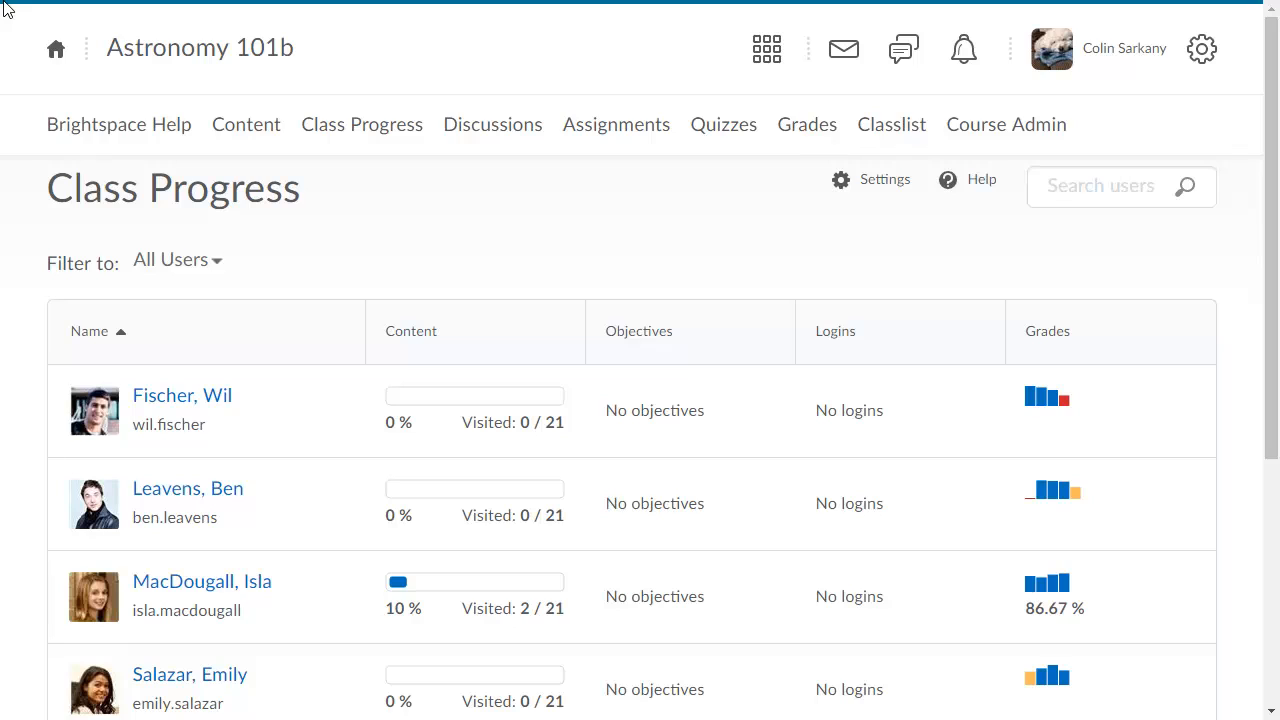
{"action": "mouse_move", "coordinate": [1012, 352]}
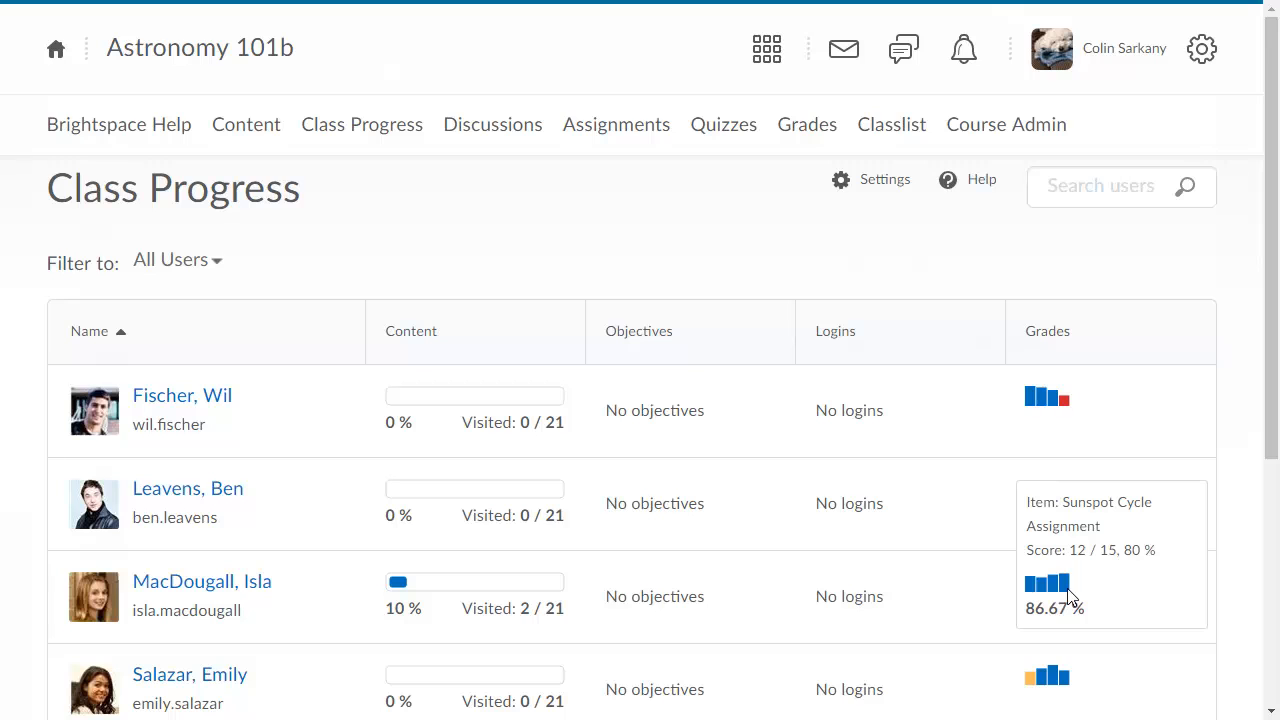
{"action": "mouse_move", "coordinate": [1068, 590]}
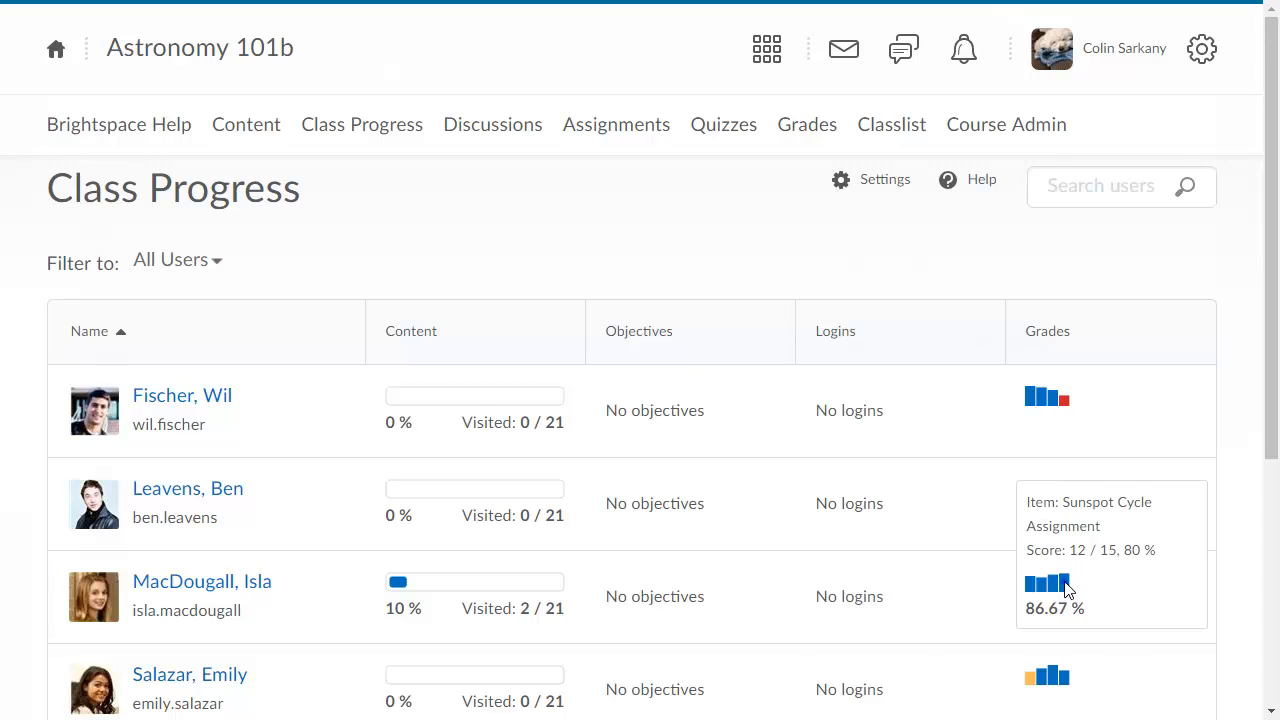
View the third student's Grades Progress: 86.67% current grade versus 79.56% class average
{"action": "left_click", "coordinate": [1046, 584]}
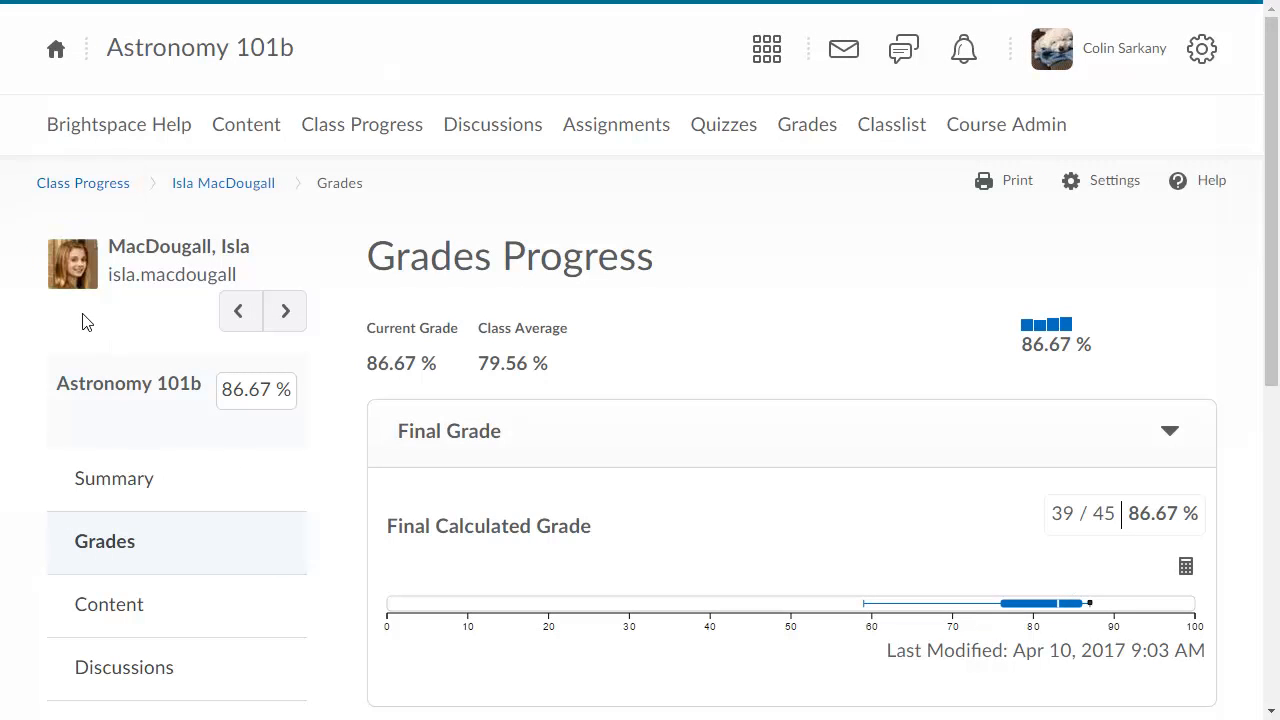
Return to the Class Progress dashboard listing all students via the breadcrumb
{"action": "left_click", "coordinate": [82, 182]}
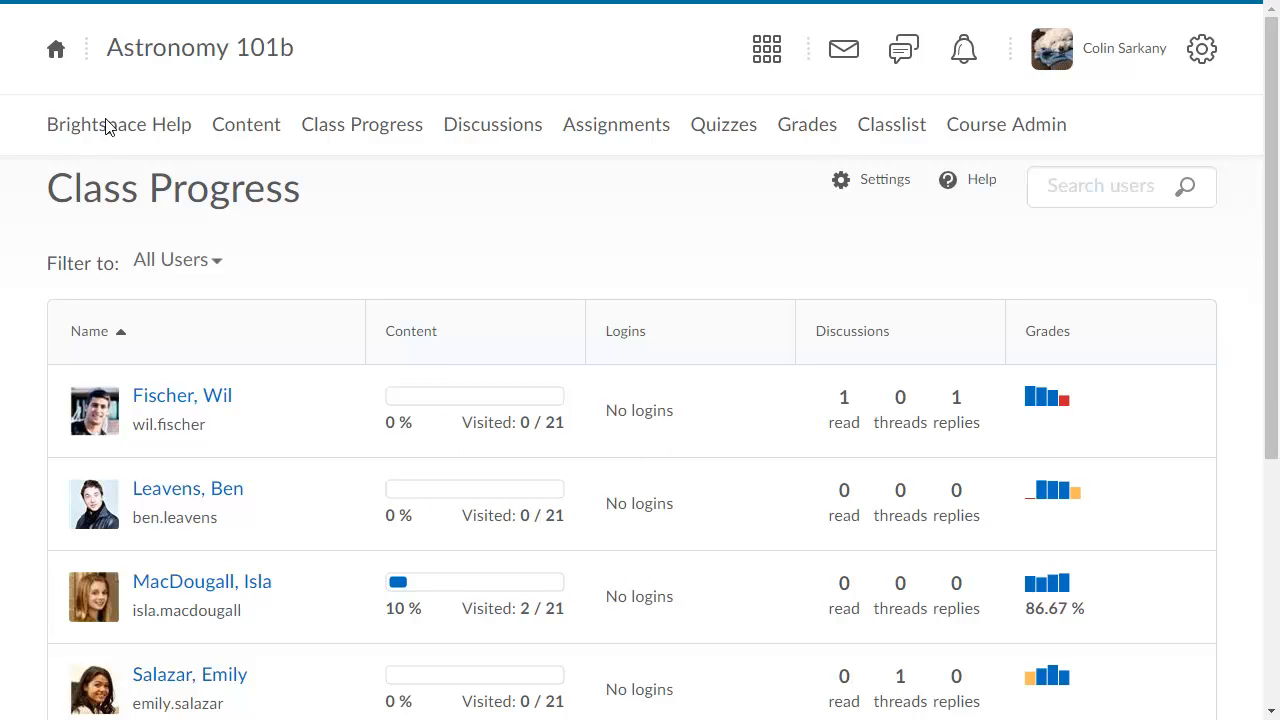
{"action": "mouse_move", "coordinate": [856, 180]}
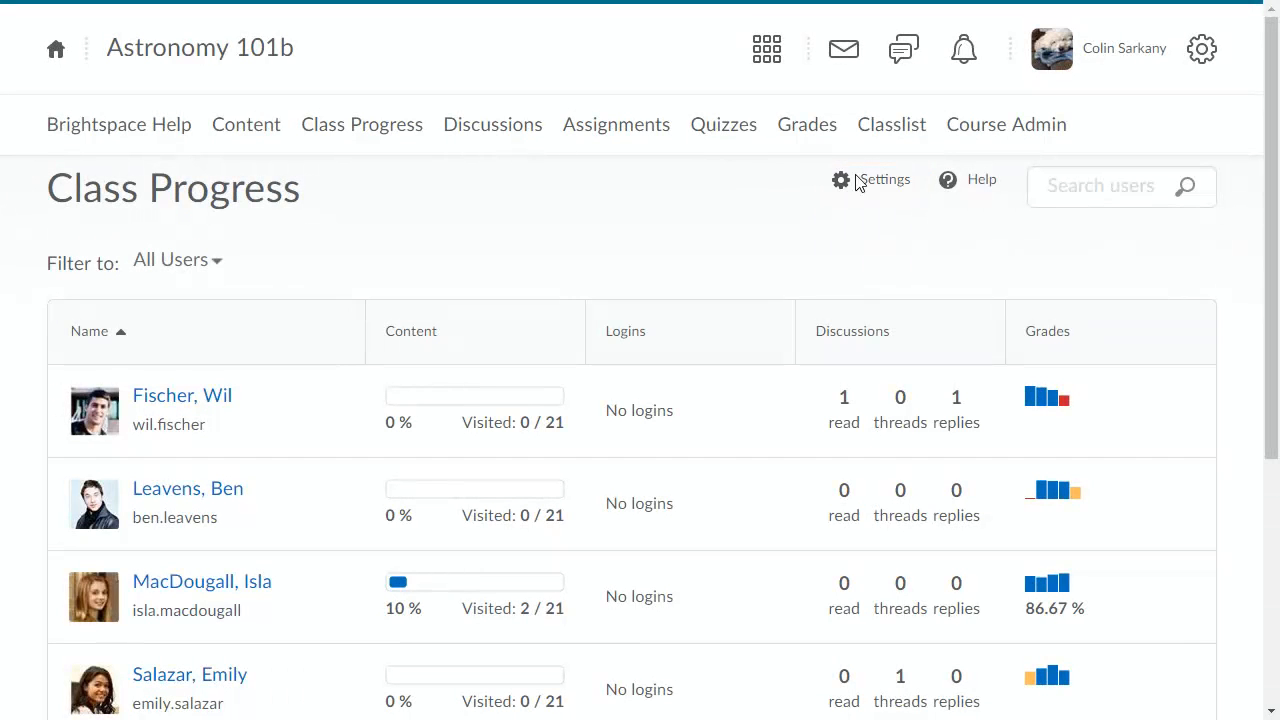
Replace the Objectives Completion Summary indicator with Assignments Performance Summary in dashboard settings
{"action": "left_click", "coordinate": [840, 180]}
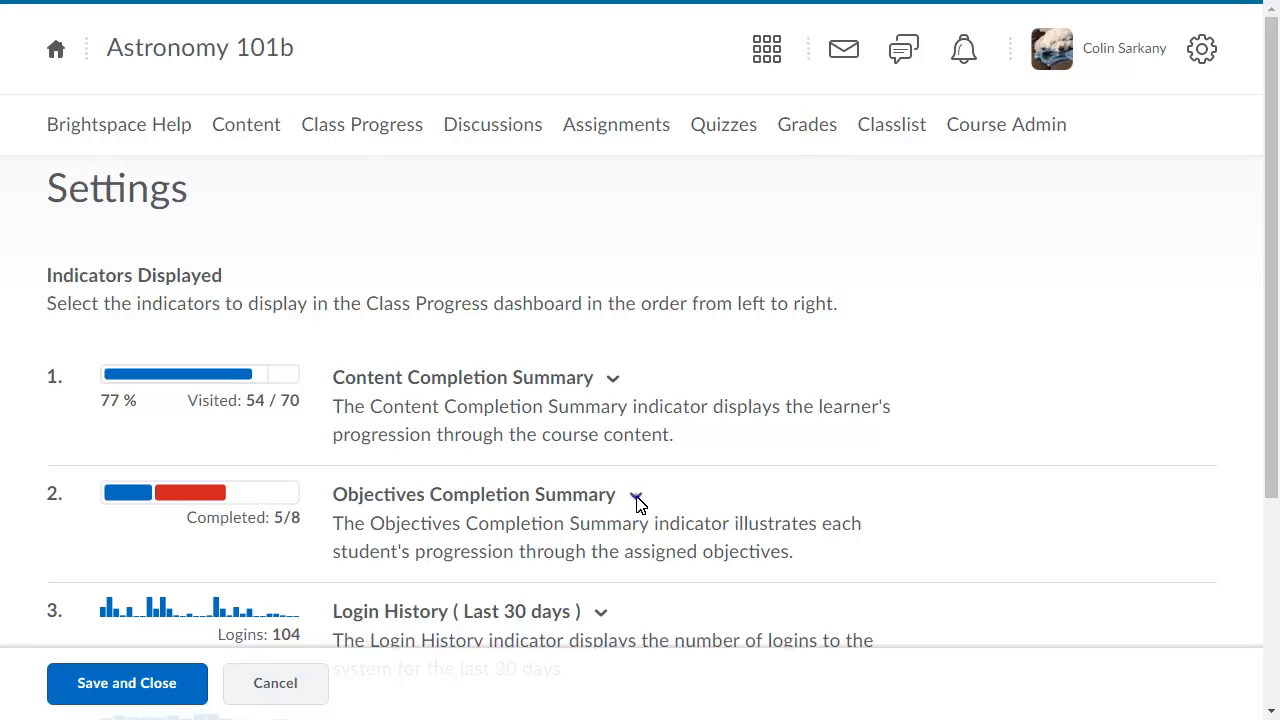
{"action": "left_click", "coordinate": [636, 496]}
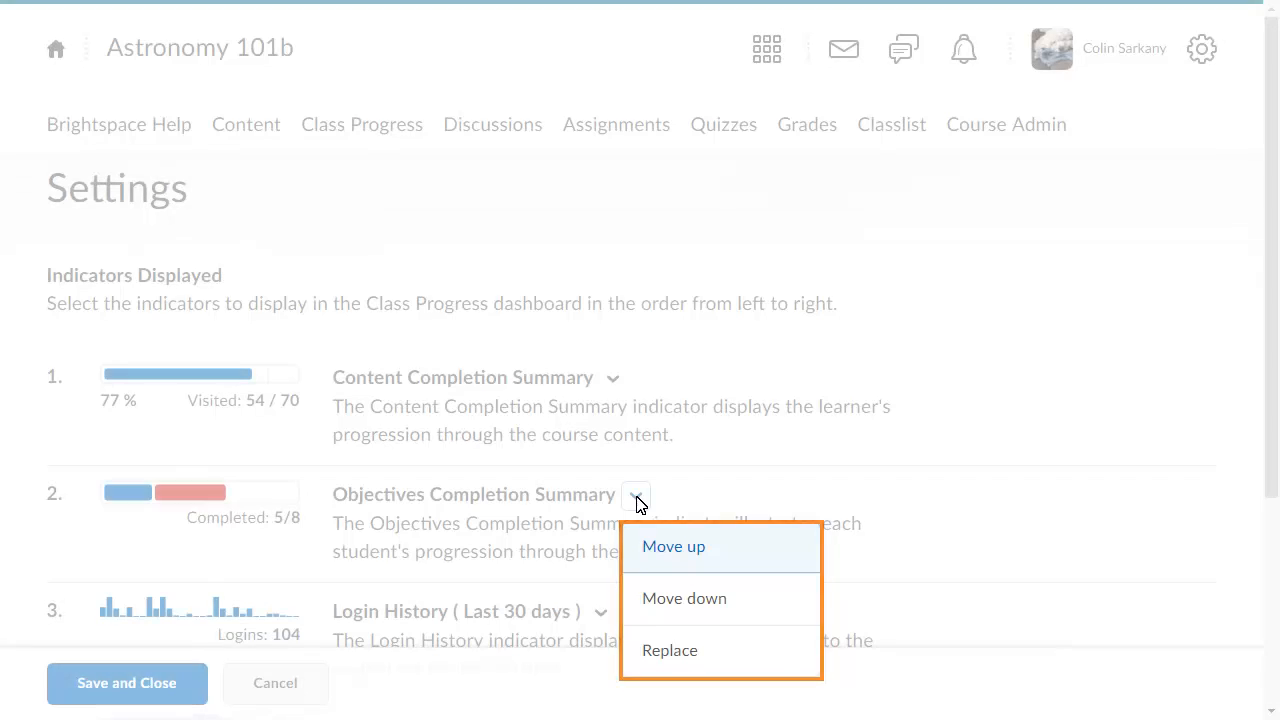
{"action": "left_click", "coordinate": [668, 650]}
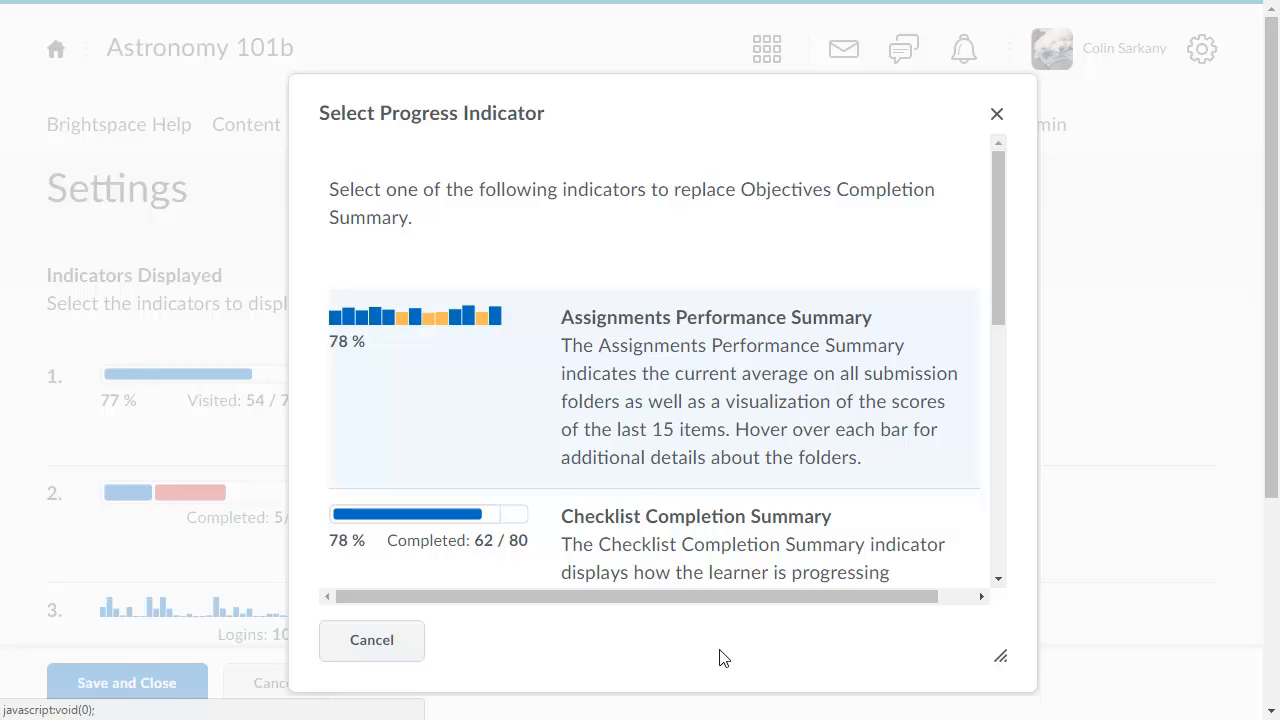
{"action": "left_click", "coordinate": [650, 384]}
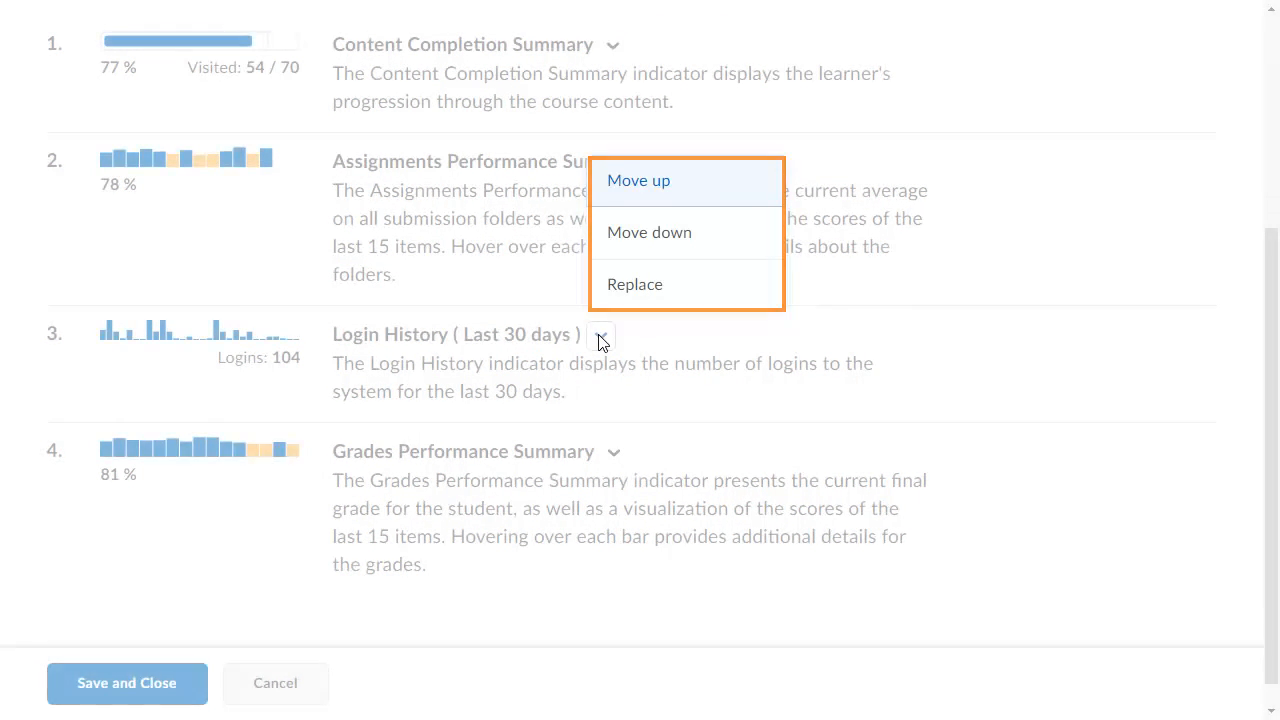
Move Login History above the assignments indicator and save, adding an Assignment Submissions column
{"action": "left_click", "coordinate": [638, 180]}
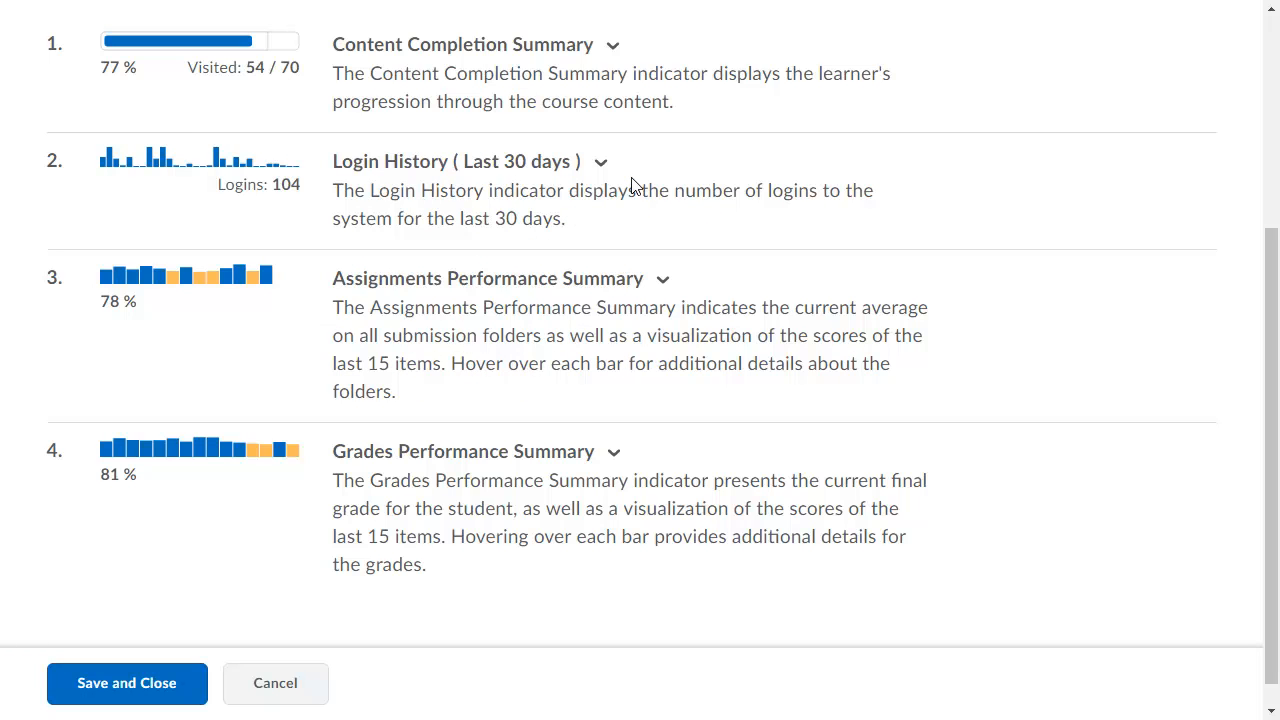
{"action": "mouse_move", "coordinate": [104, 588]}
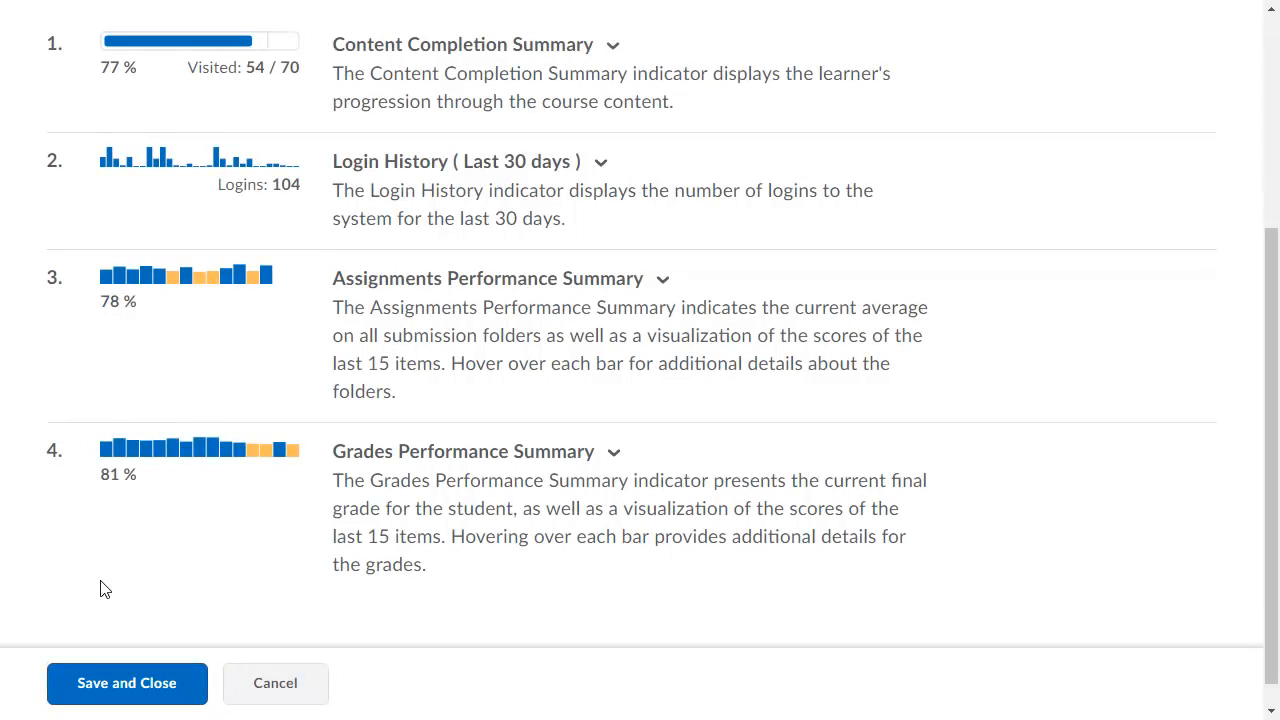
{"action": "left_click", "coordinate": [128, 684]}
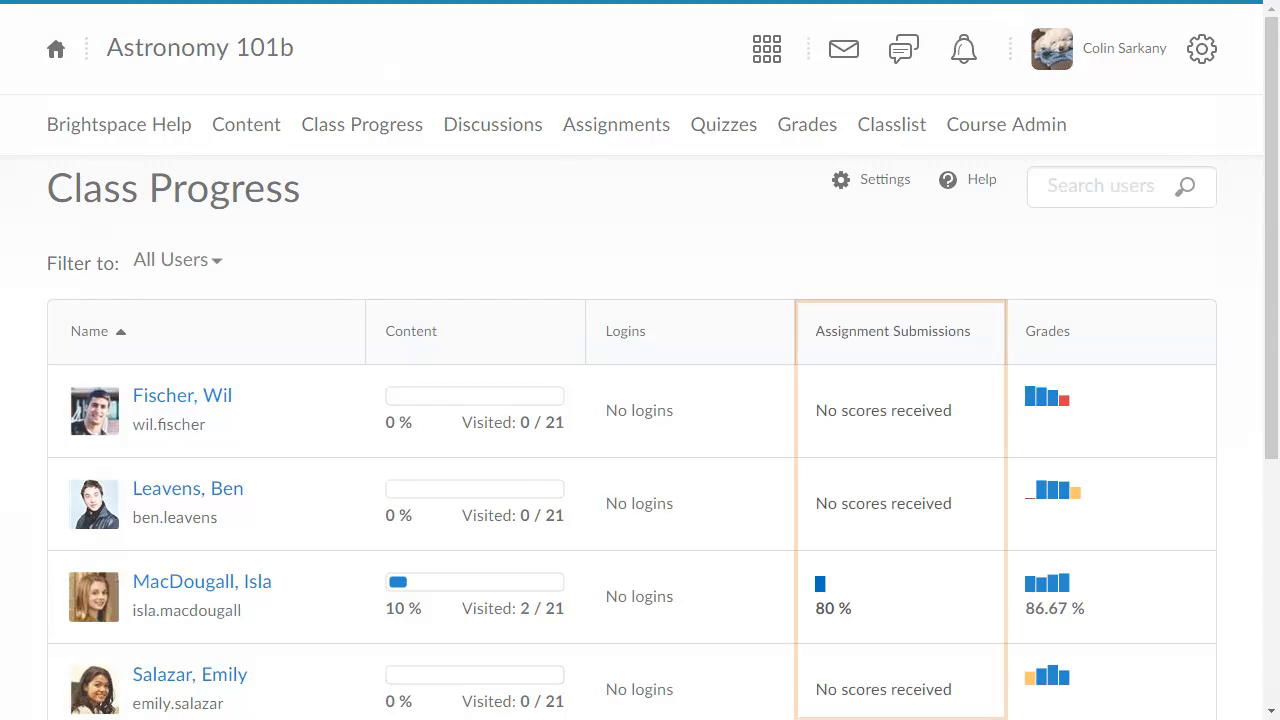